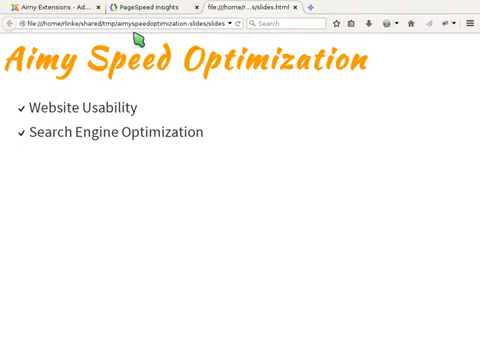
pyautogui.click(150, 6)
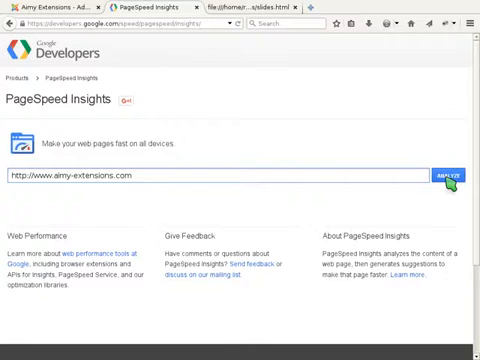
# Analyse aimy-extensions.com for a 62/100 mobile baseline, check desktop, then go to Joomla.
pyautogui.click(446, 176)
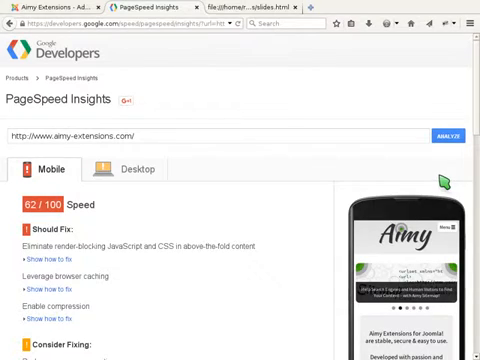
pyautogui.moveTo(190, 188)
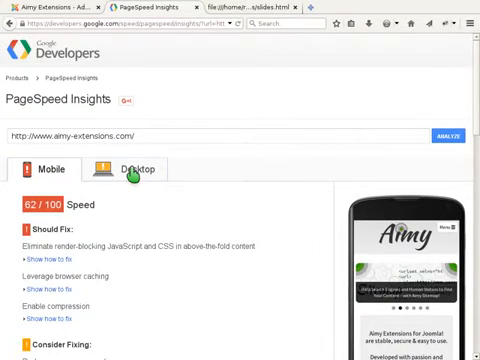
pyautogui.click(138, 169)
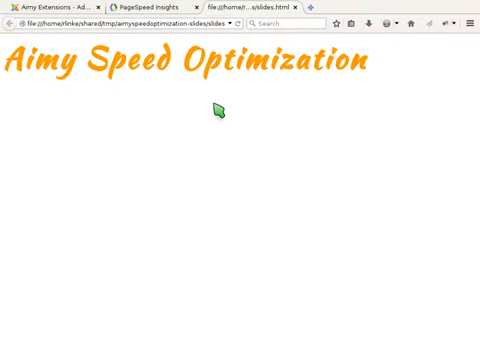
pyautogui.click(50, 7)
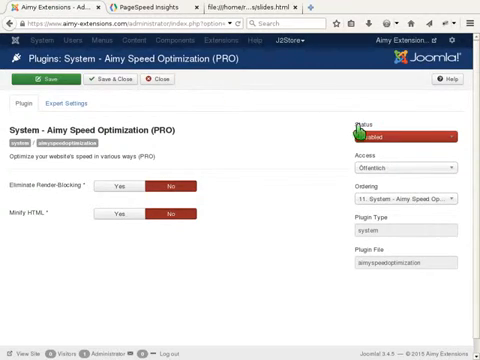
# Set the plugin Status to Enabled and Eliminate Render-Blocking to Yes.
pyautogui.click(405, 135)
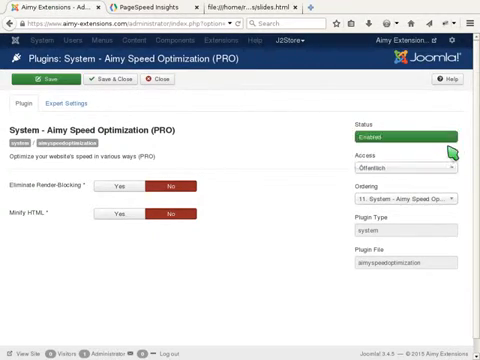
pyautogui.moveTo(433, 150)
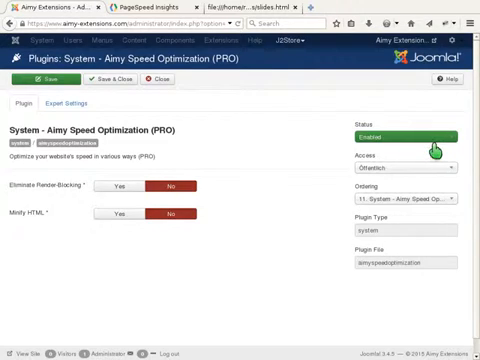
pyautogui.moveTo(260, 132)
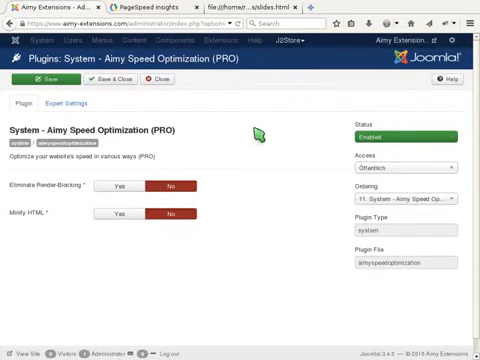
pyautogui.moveTo(40, 186)
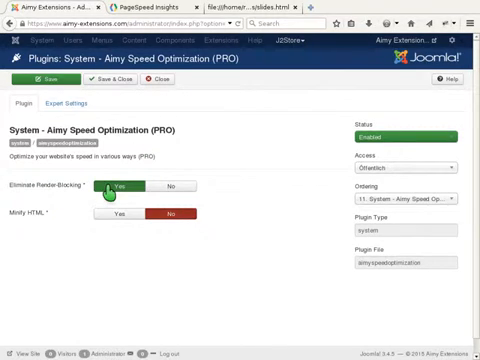
pyautogui.click(72, 103)
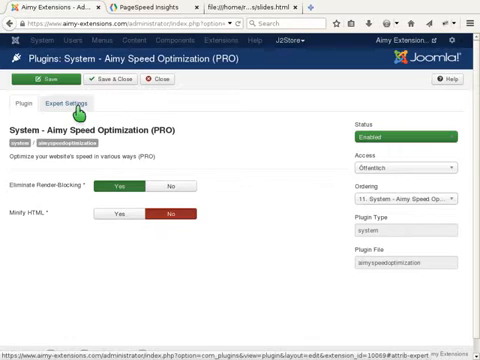
# Set Browser-Caching and Compression to Yes in Expert Settings and save the plugin.
pyautogui.click(65, 103)
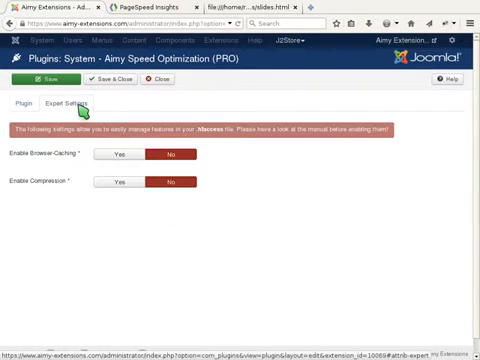
pyautogui.click(123, 155)
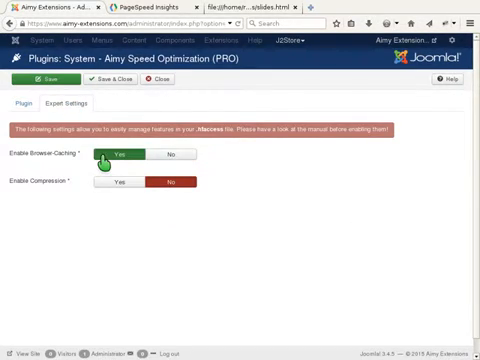
pyautogui.click(118, 183)
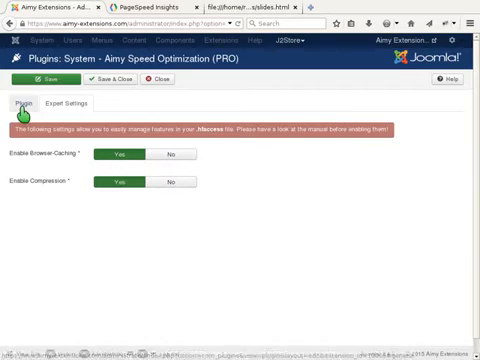
pyautogui.click(17, 103)
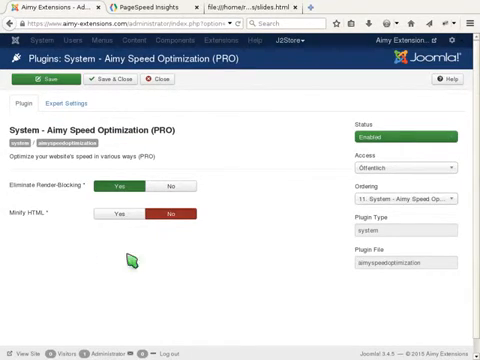
pyautogui.moveTo(211, 146)
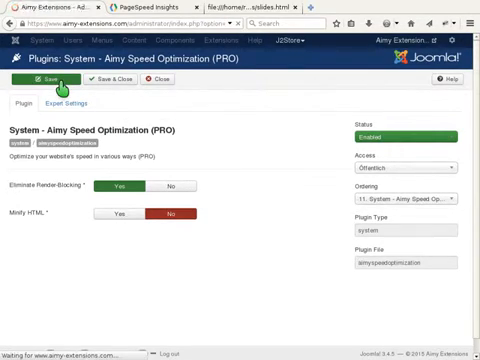
pyautogui.click(38, 81)
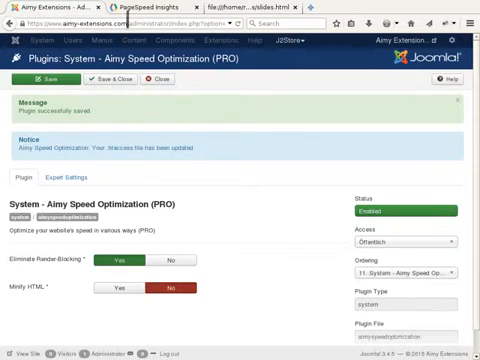
# Re-run the PageSpeed analysis, now scoring 92/100 mobile and 95/100 desktop.
pyautogui.click(160, 7)
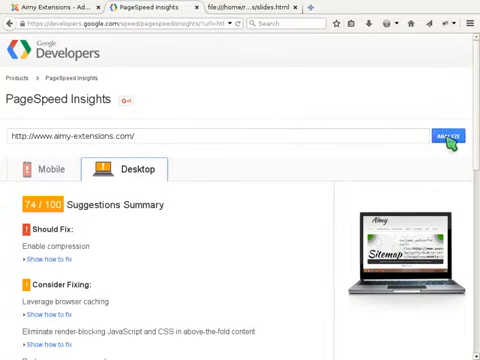
pyautogui.click(450, 135)
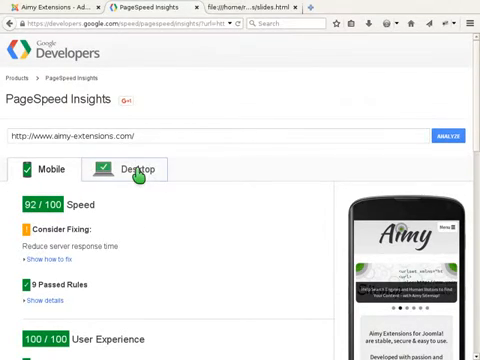
pyautogui.click(137, 169)
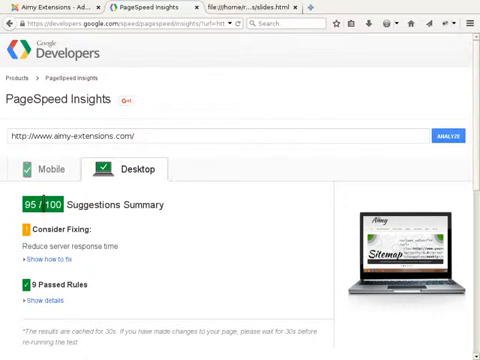